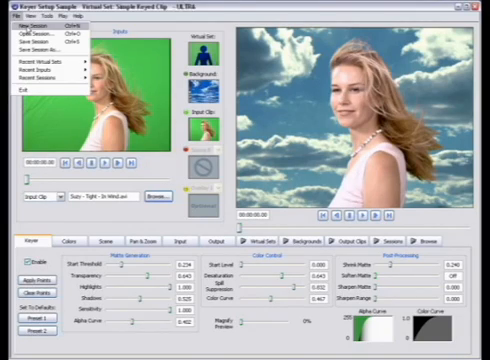
Load the Suzy keyed-clip sample project from the File menu
click(32, 26)
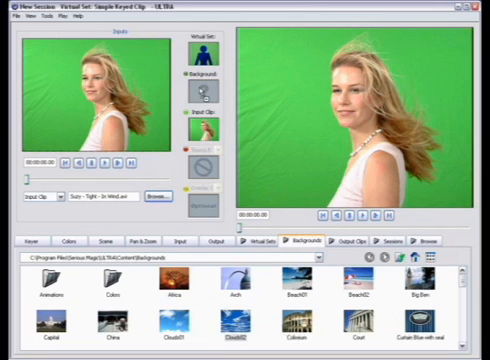
Start a new empty session with both previews cleared
click(20, 240)
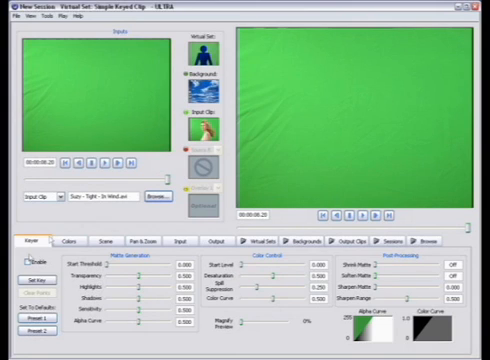
click(32, 286)
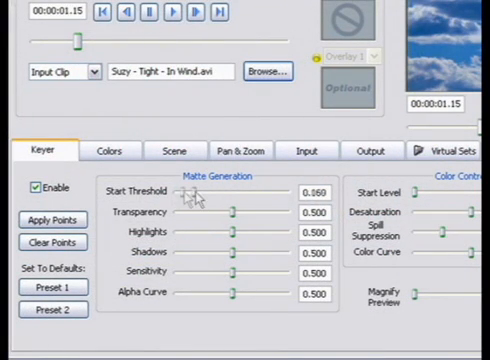
Tune matte generation to start threshold 0.117, transparency 0.430, highlights 0.370, shadows 0.518
drag(200, 192, 176, 192)
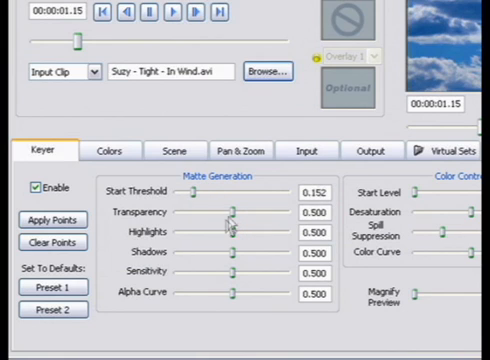
mouse_move(244, 218)
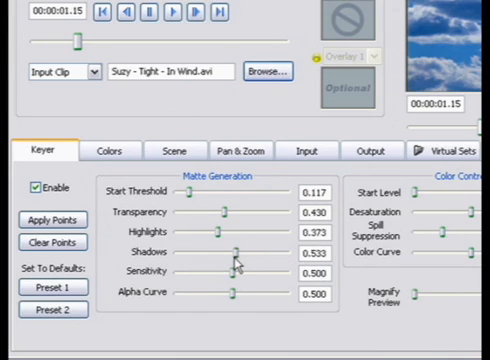
drag(230, 252, 284, 252)
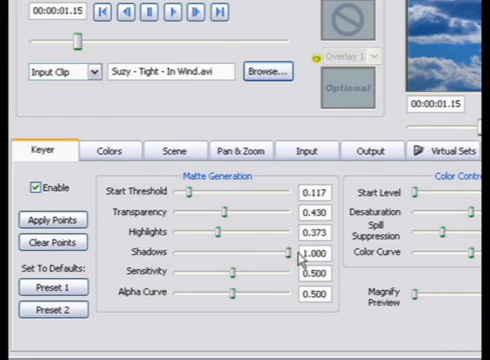
drag(290, 252, 200, 252)
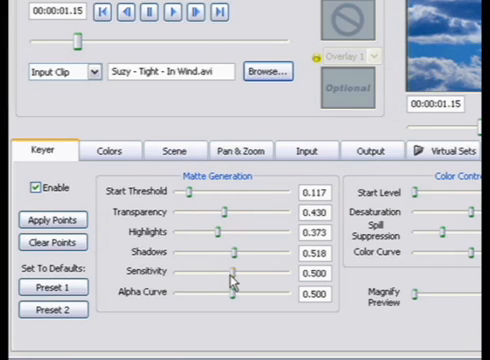
mouse_move(228, 282)
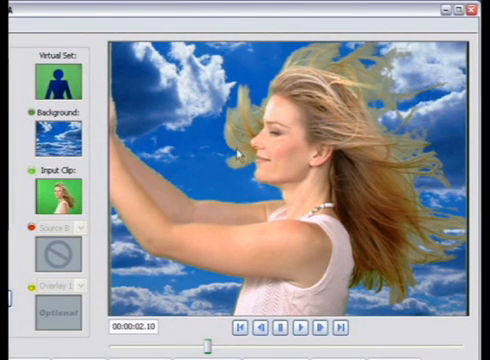
mouse_move(420, 216)
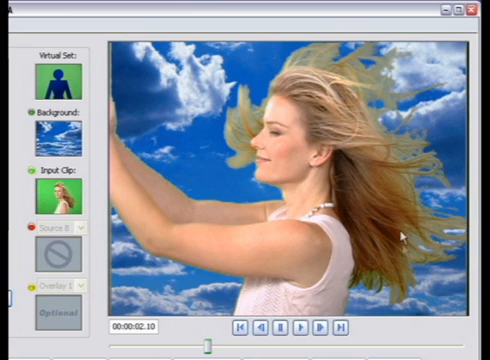
mouse_move(356, 60)
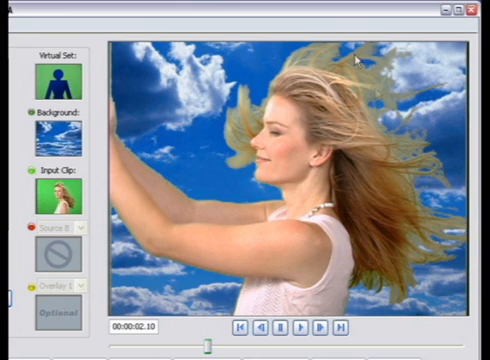
mouse_move(392, 62)
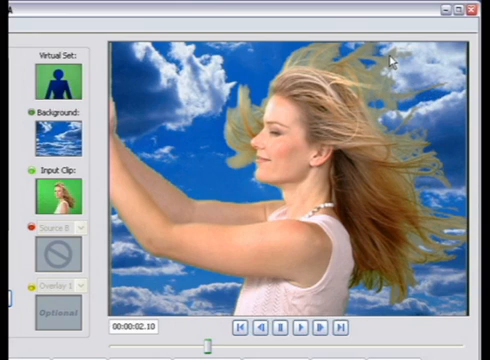